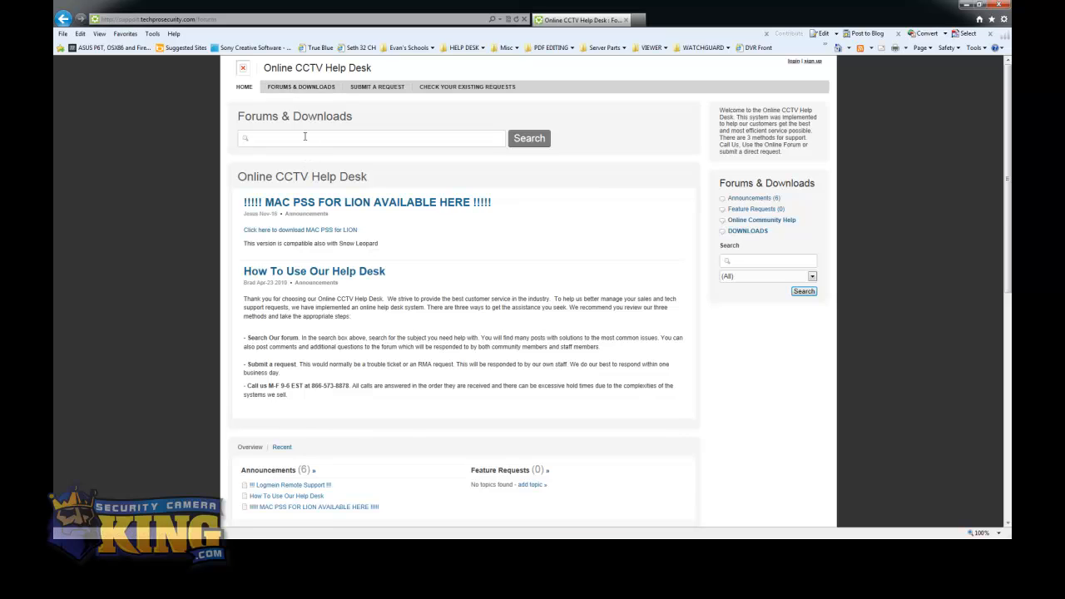
# Search the forums for 'player' and open the Video Player/Converter download article
pyautogui.write('player')
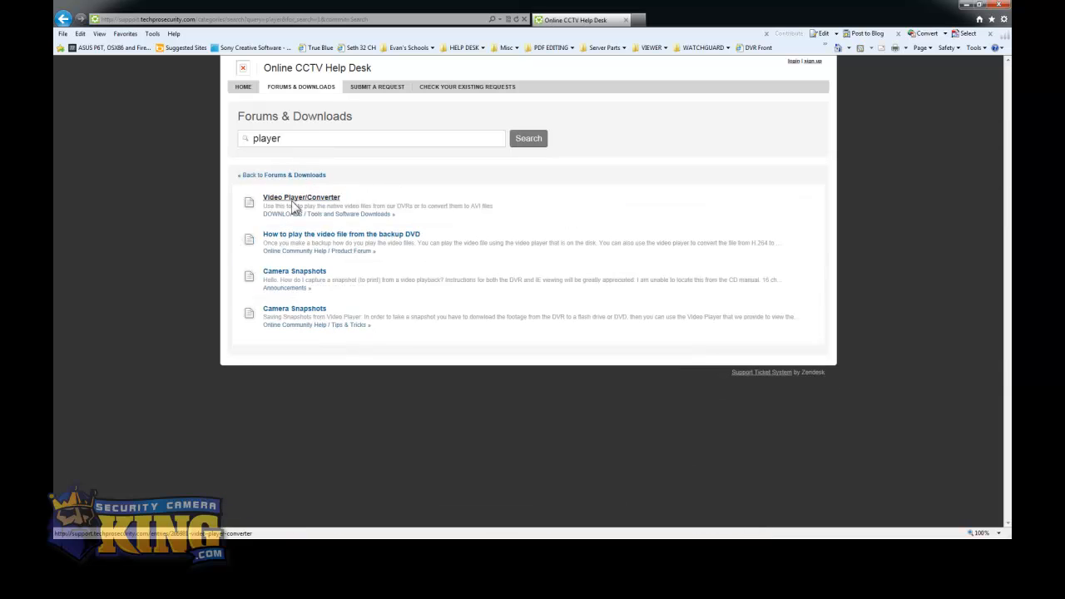
pyautogui.click(301, 197)
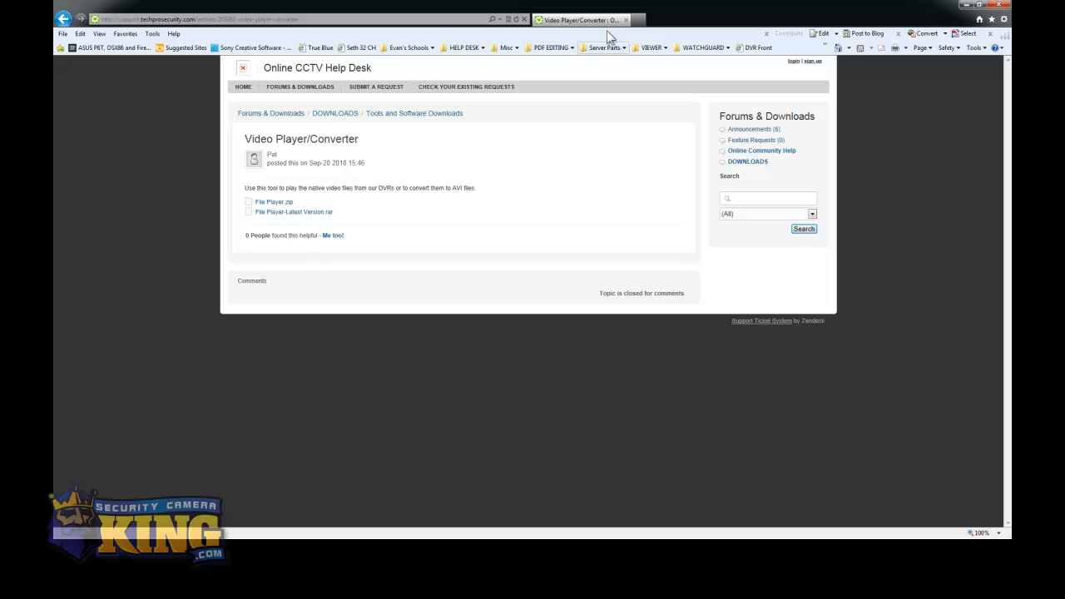
pyautogui.moveTo(602, 160)
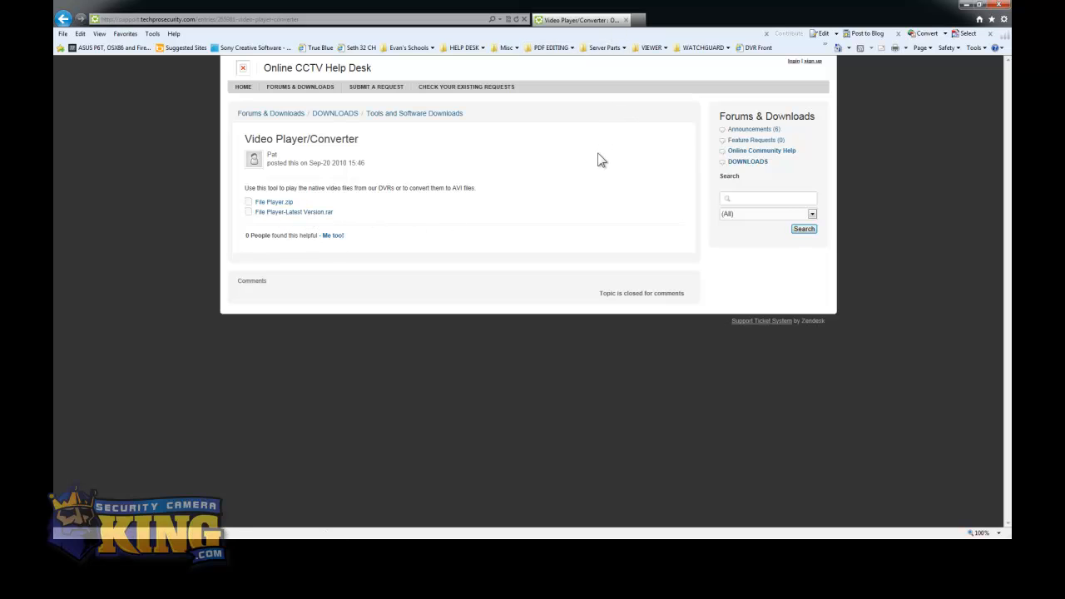
pyautogui.moveTo(626, 127)
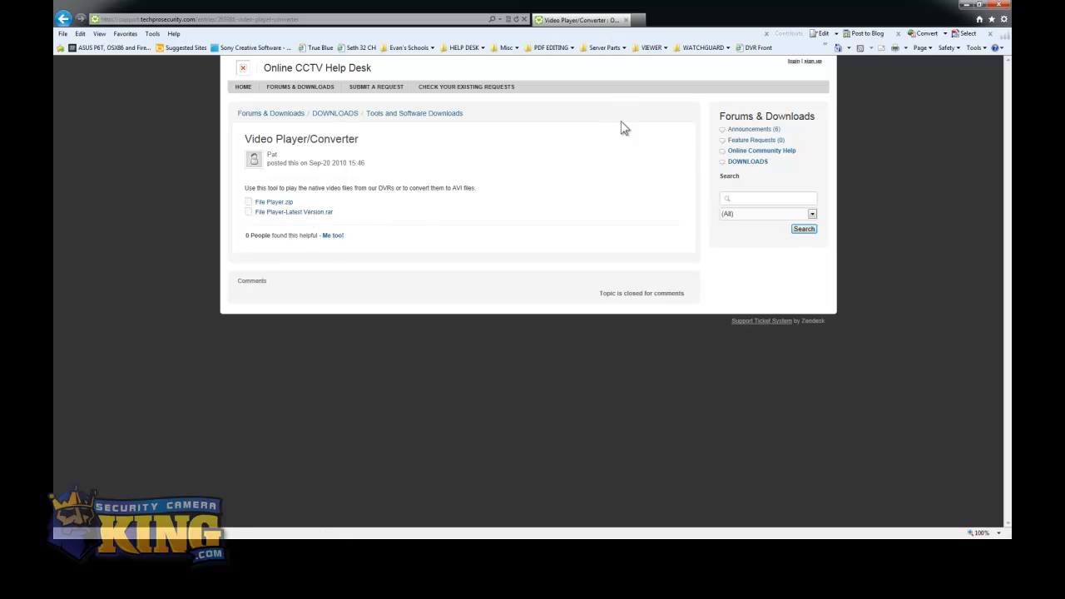
pyautogui.moveTo(630, 26)
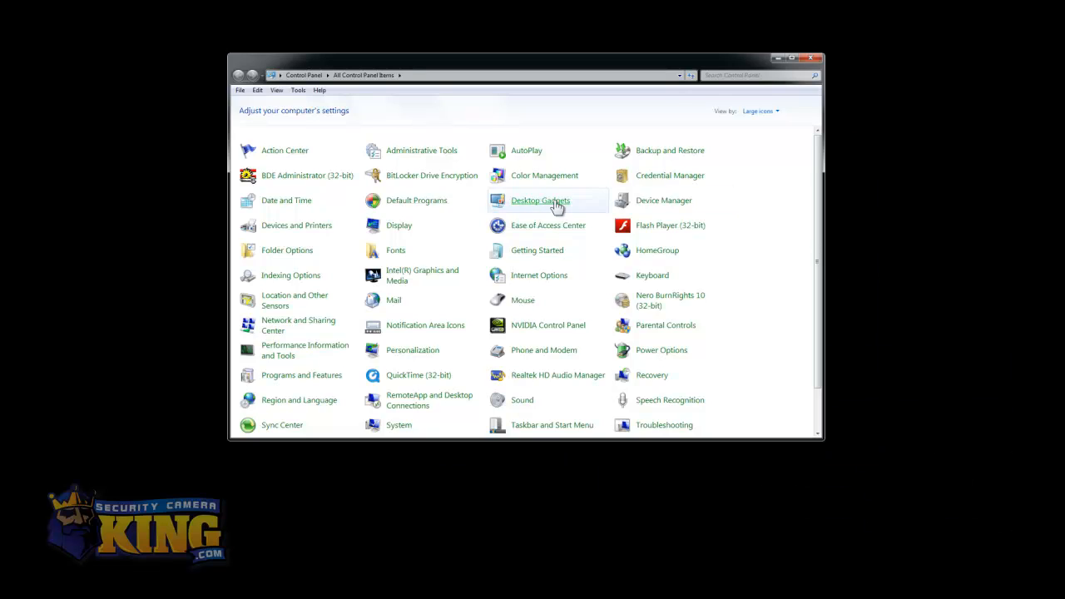
pyautogui.moveTo(315, 270)
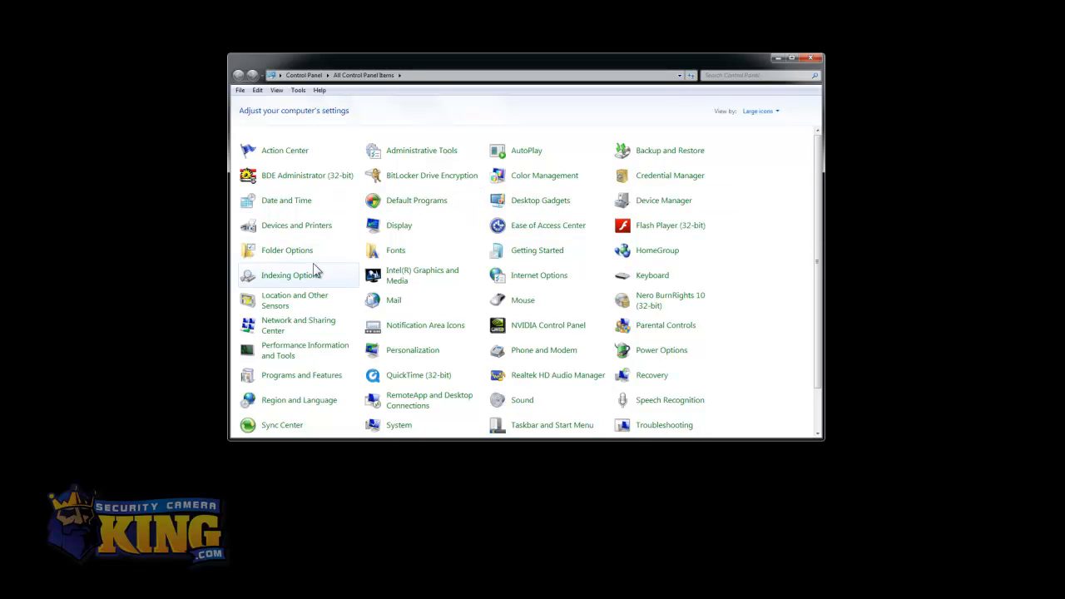
pyautogui.moveTo(353, 239)
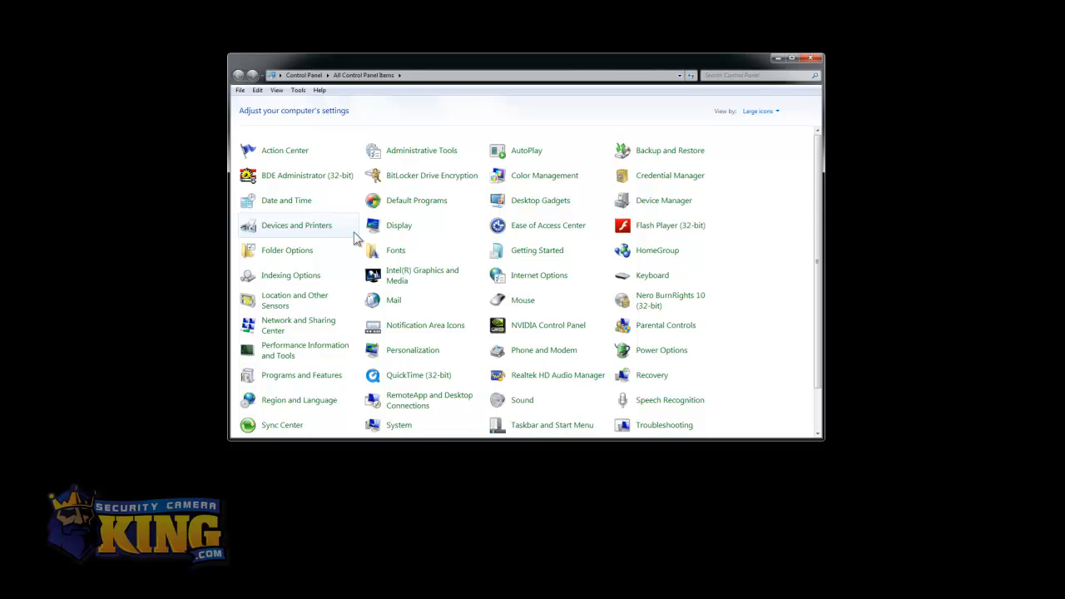
# Open User Accounts from the All Control Panel Items list
pyautogui.scroll(-3)
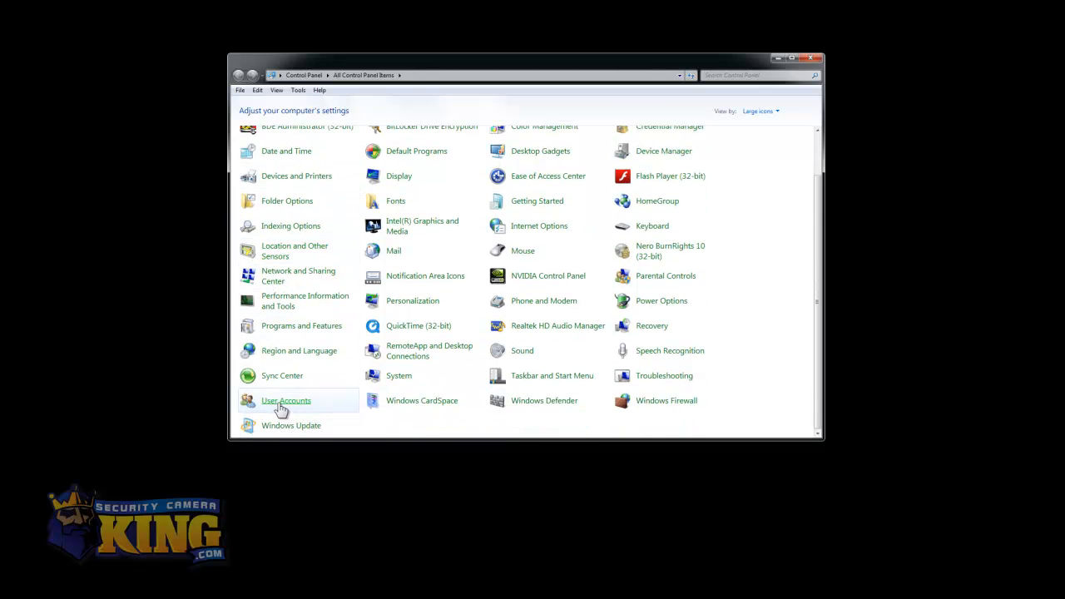
pyautogui.click(286, 399)
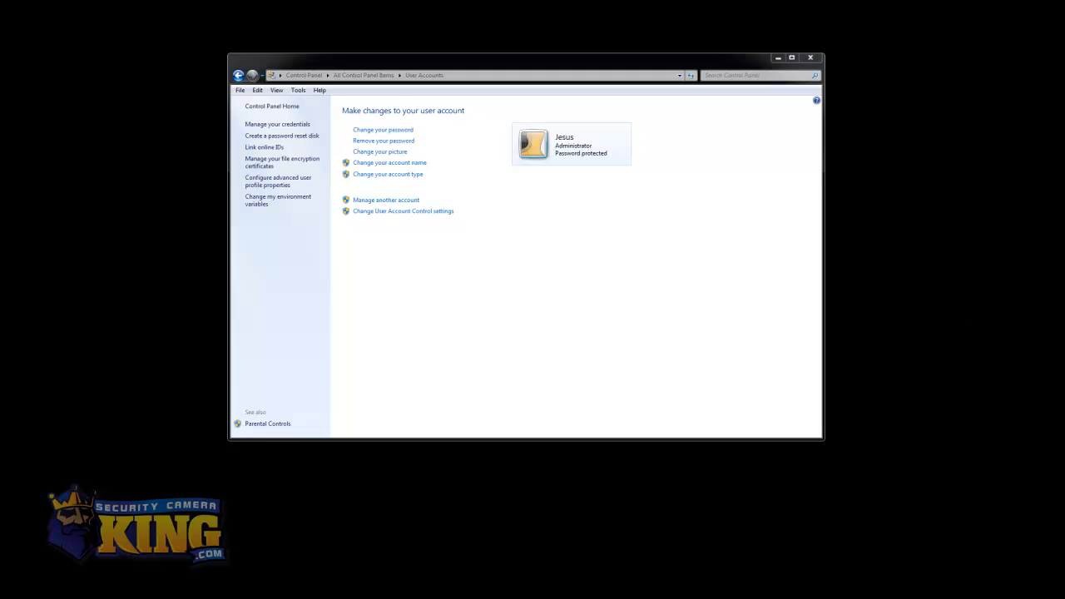
# Set the User Account Control slider to Never notify and confirm with OK
pyautogui.click(403, 210)
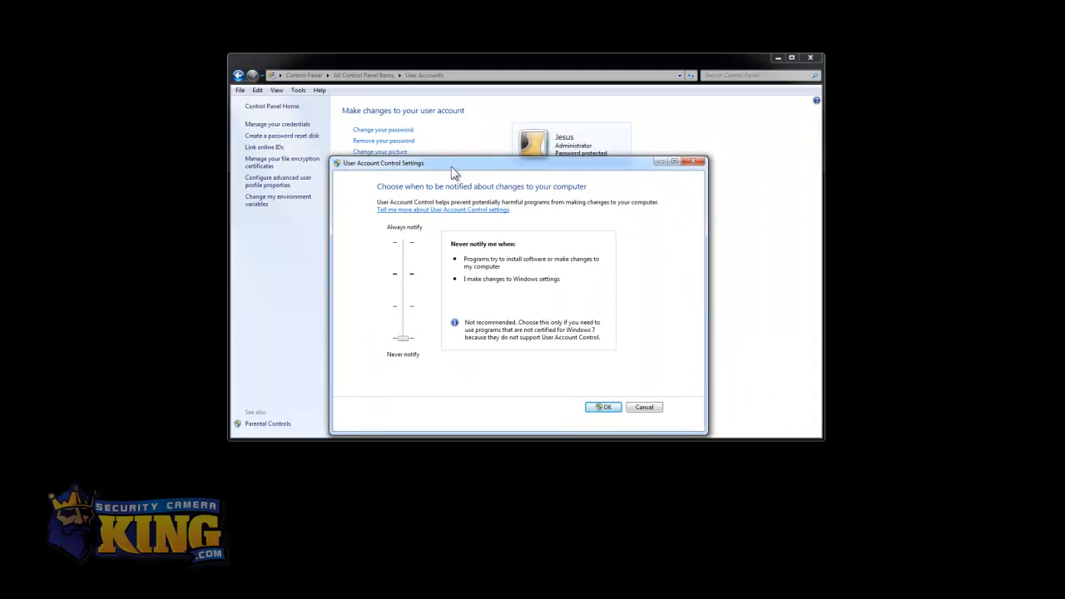
pyautogui.moveTo(403, 336); pyautogui.dragTo(403, 273)
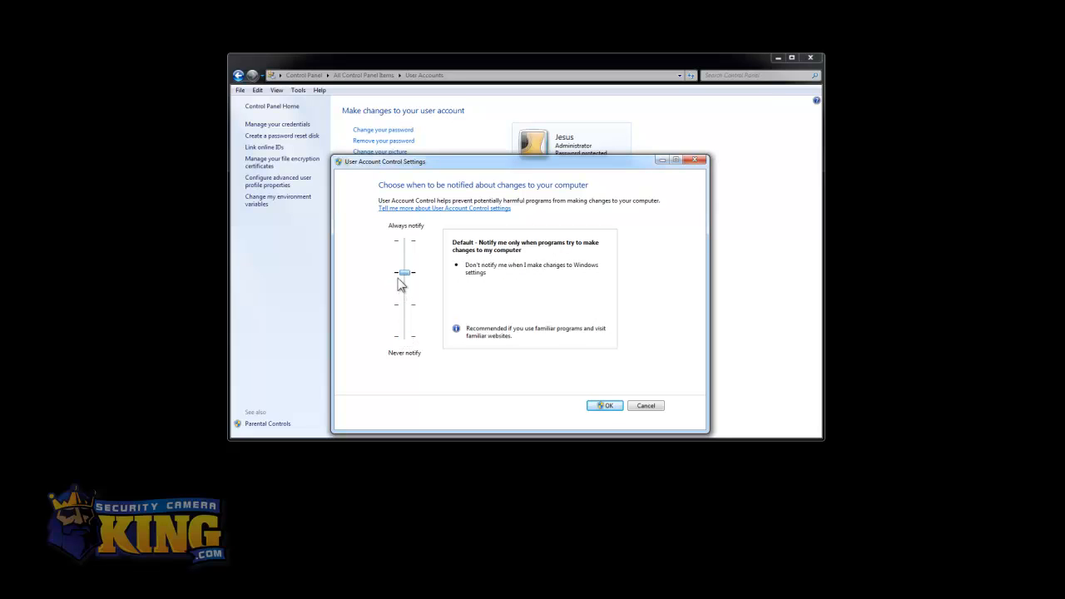
pyautogui.moveTo(431, 277)
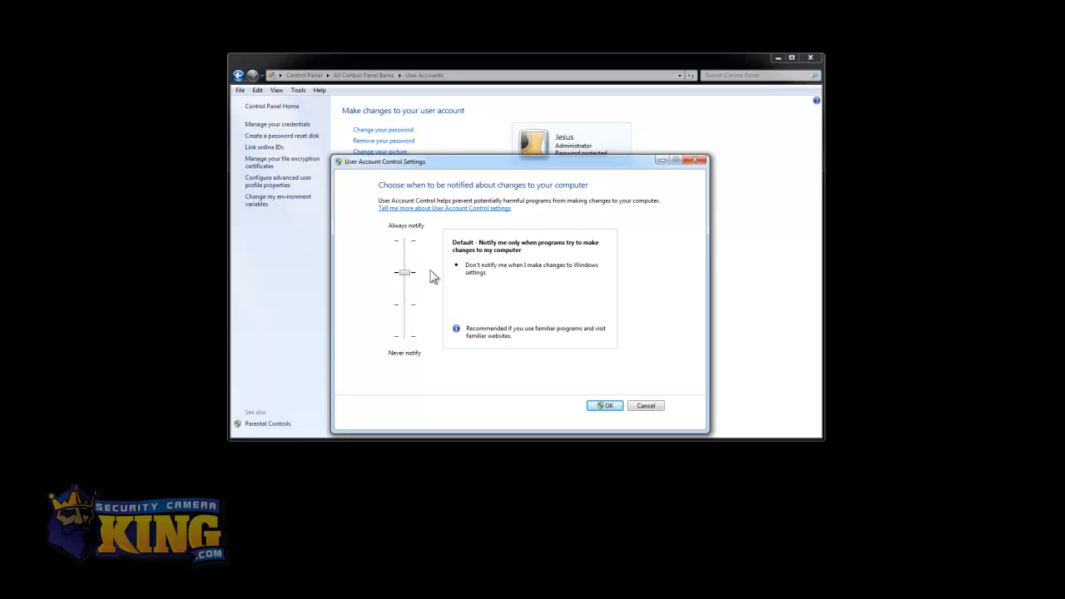
pyautogui.moveTo(491, 268)
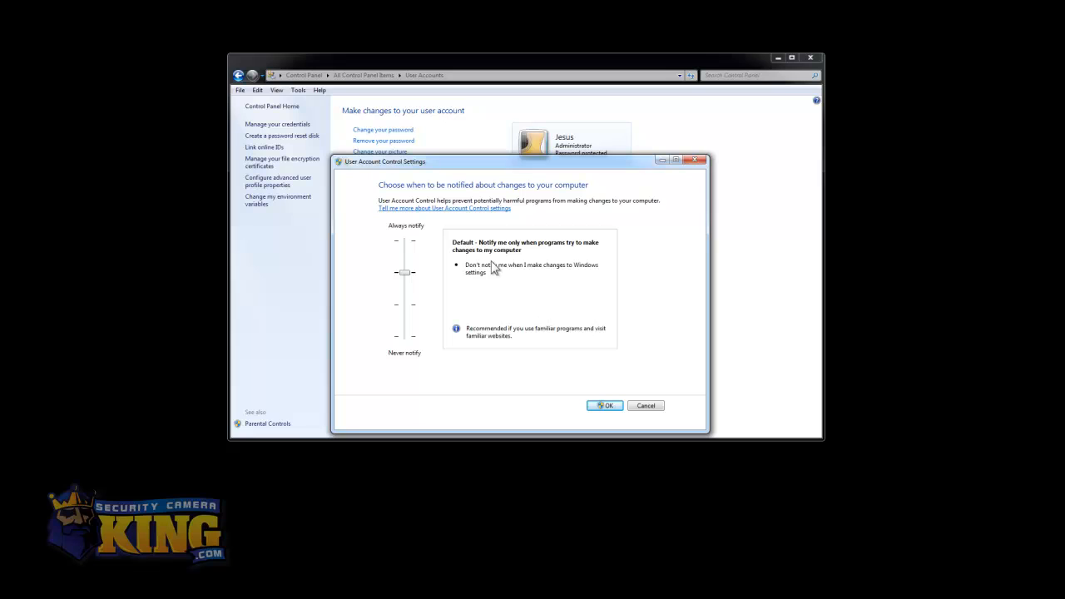
pyautogui.moveTo(536, 253)
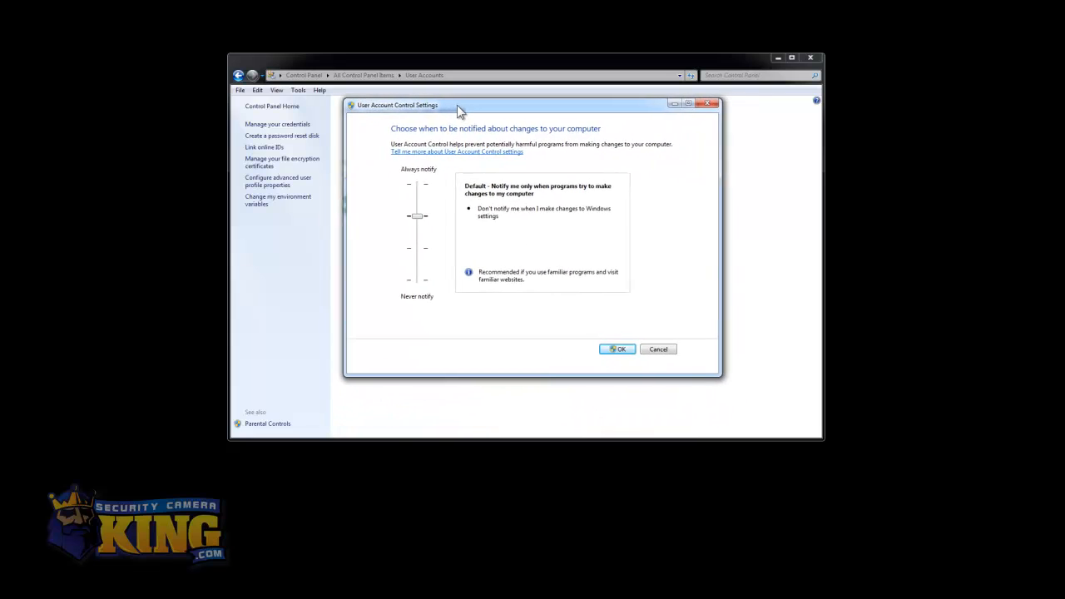
pyautogui.moveTo(458, 104); pyautogui.dragTo(449, 102)
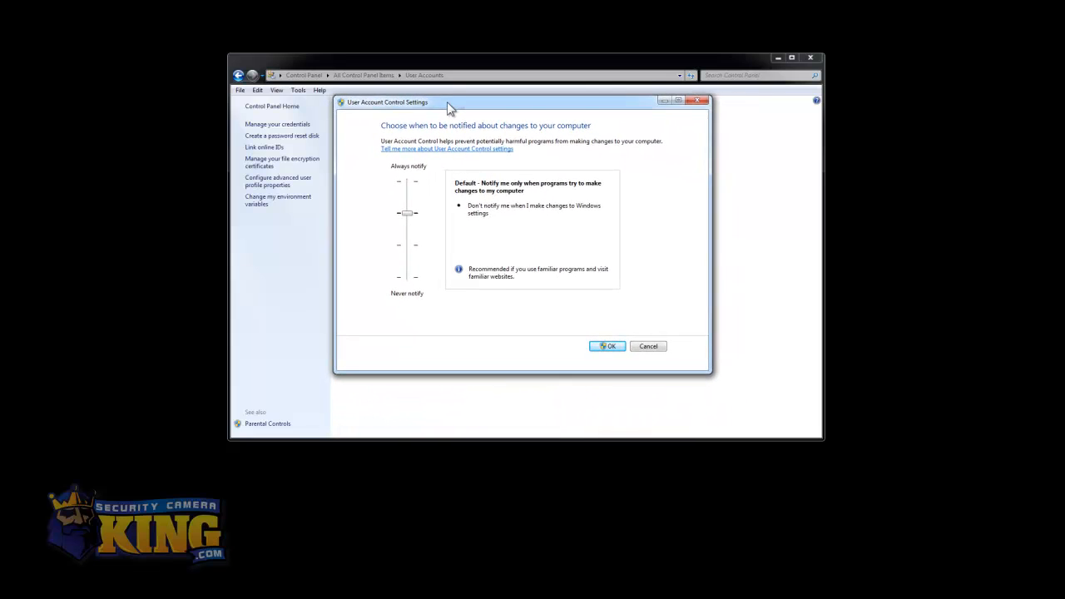
pyautogui.moveTo(449, 102); pyautogui.dragTo(449, 103)
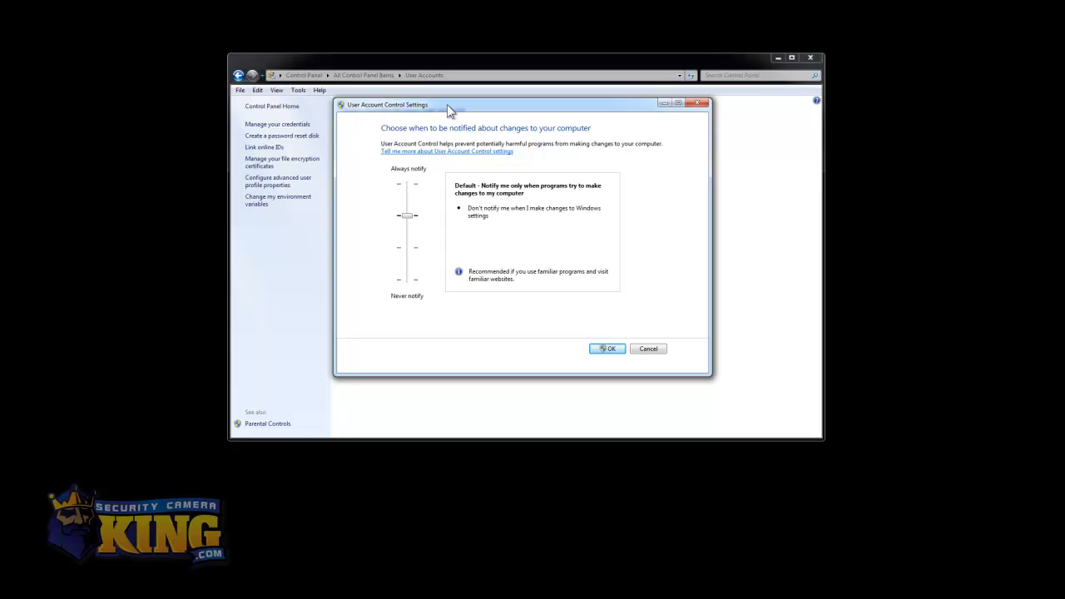
pyautogui.moveTo(406, 218)
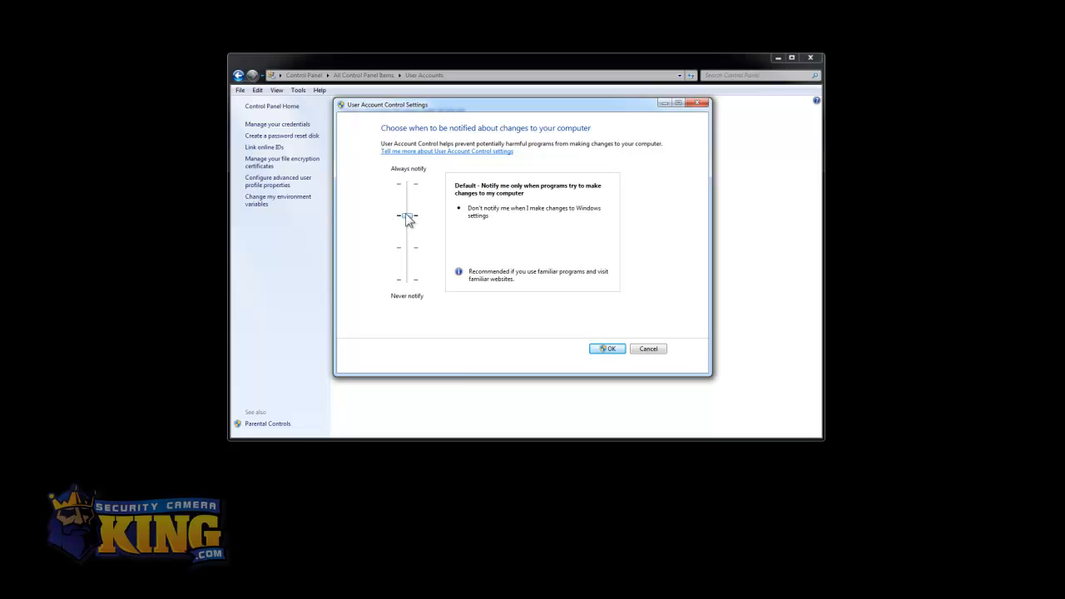
pyautogui.moveTo(406, 216); pyautogui.dragTo(406, 280)
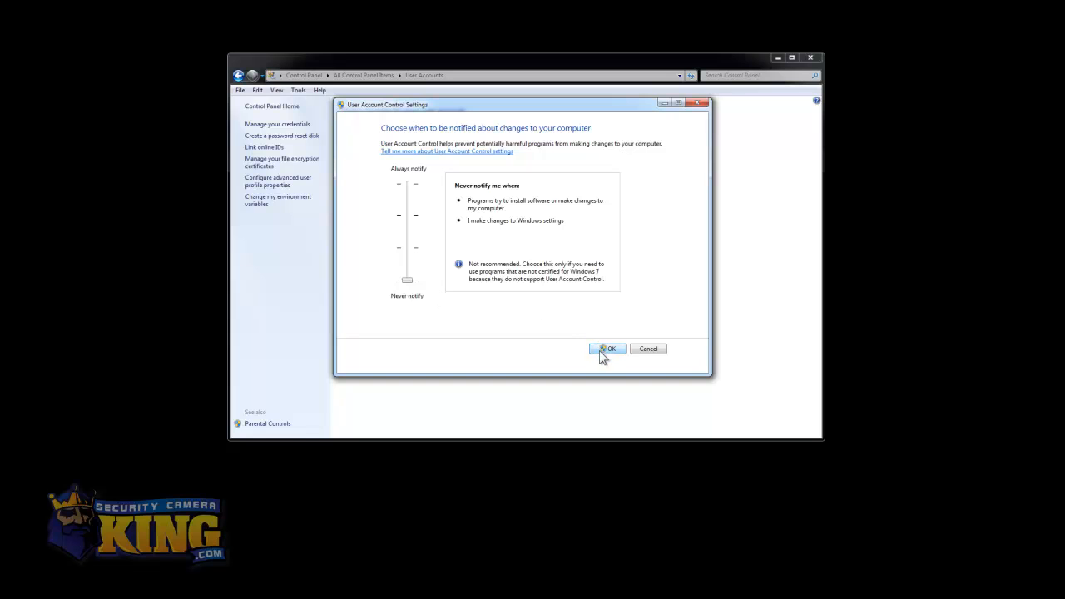
pyautogui.click(609, 350)
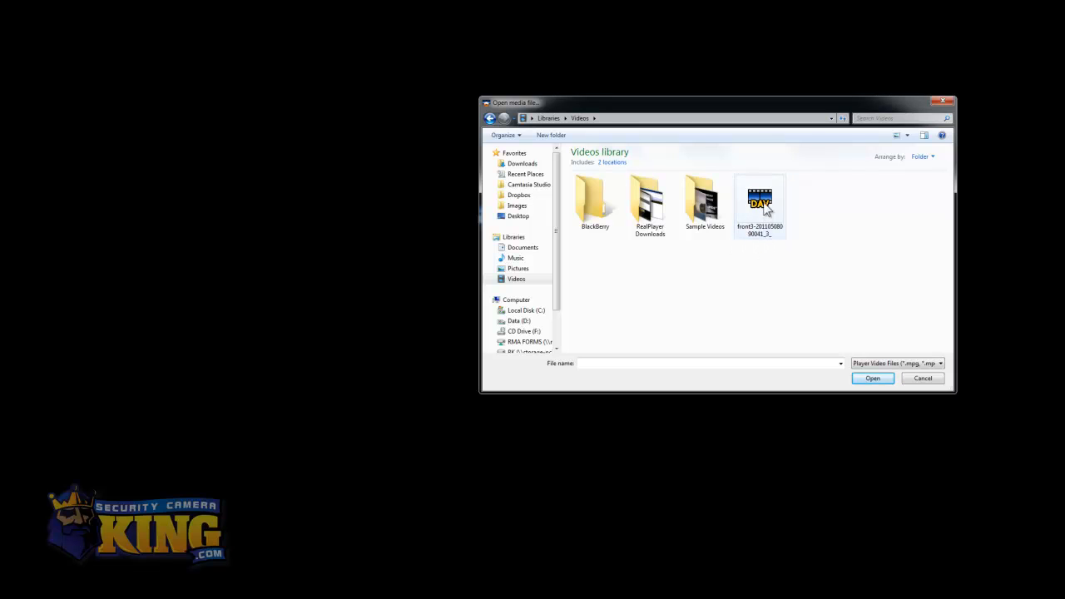
pyautogui.moveTo(759, 203)
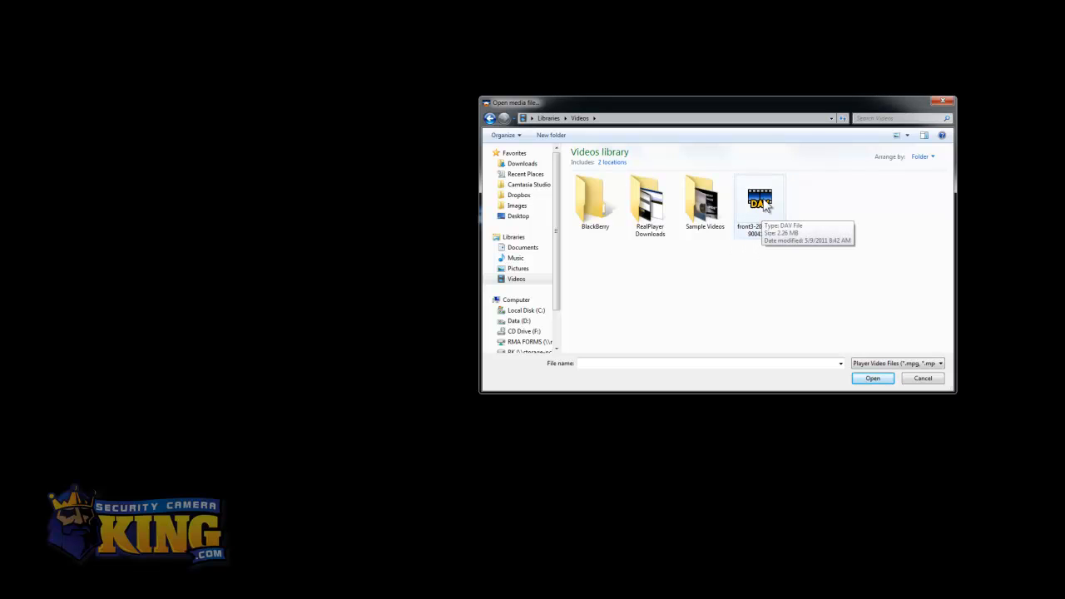
pyautogui.moveTo(760, 210)
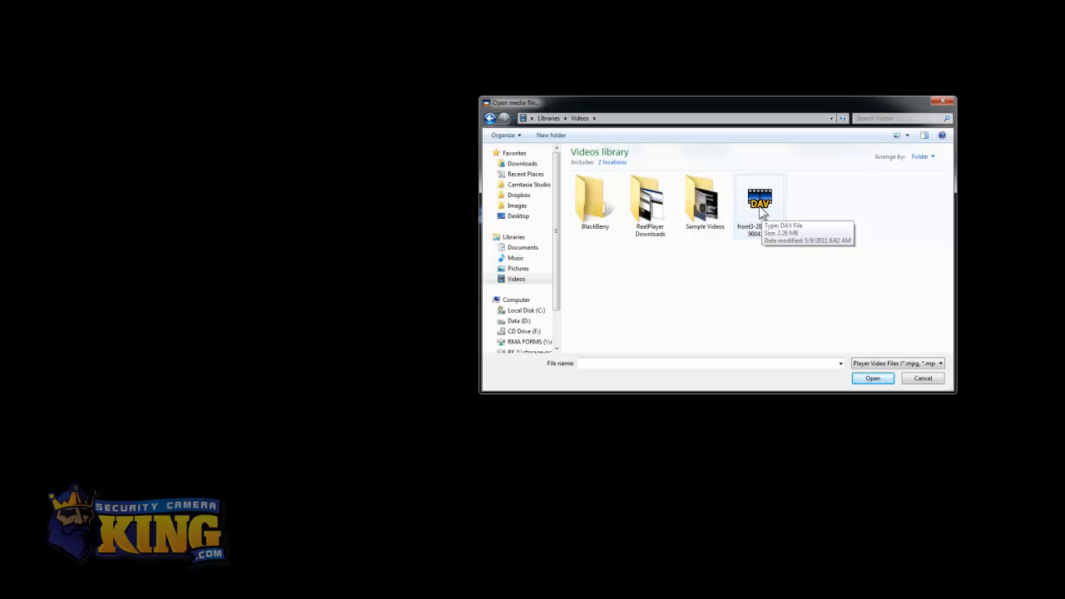
pyautogui.moveTo(769, 214)
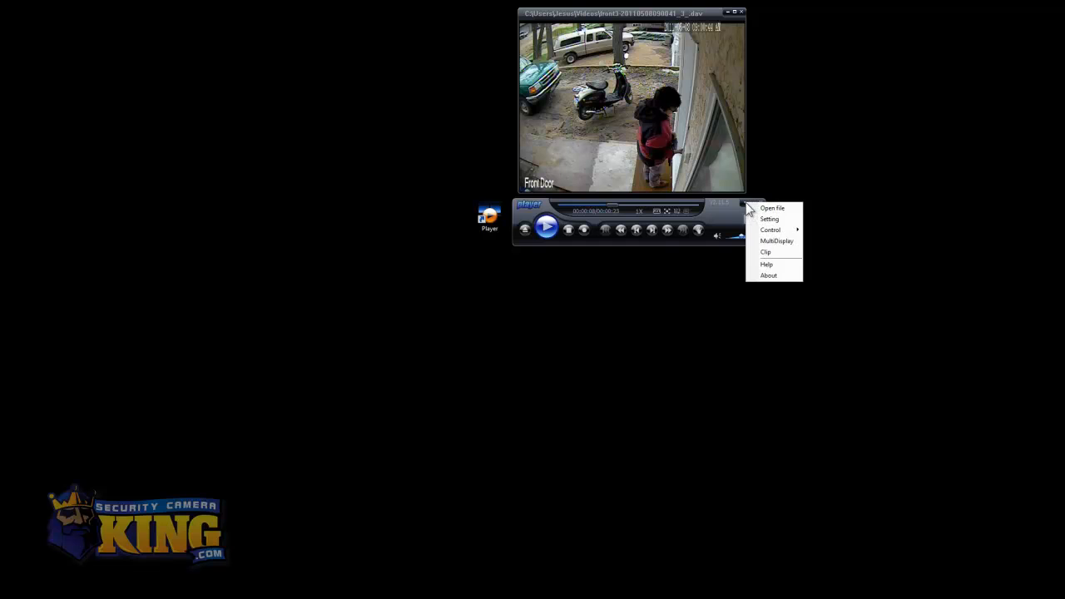
# In the player's settings, nudge Brightness and show the Sys page with file association and save paths
pyautogui.click(769, 219)
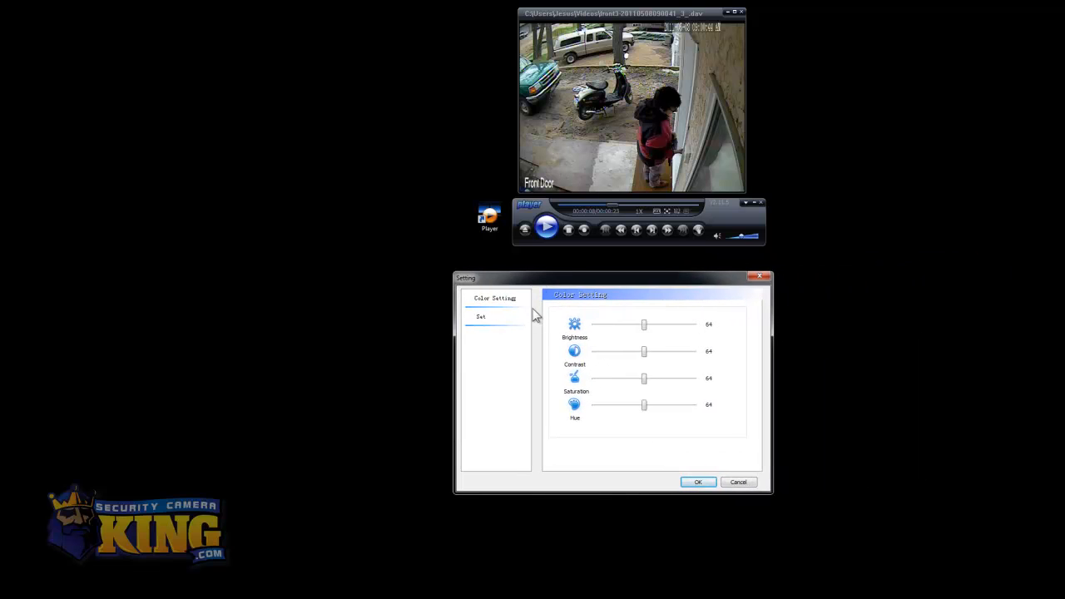
pyautogui.moveTo(642, 325); pyautogui.dragTo(646, 324)
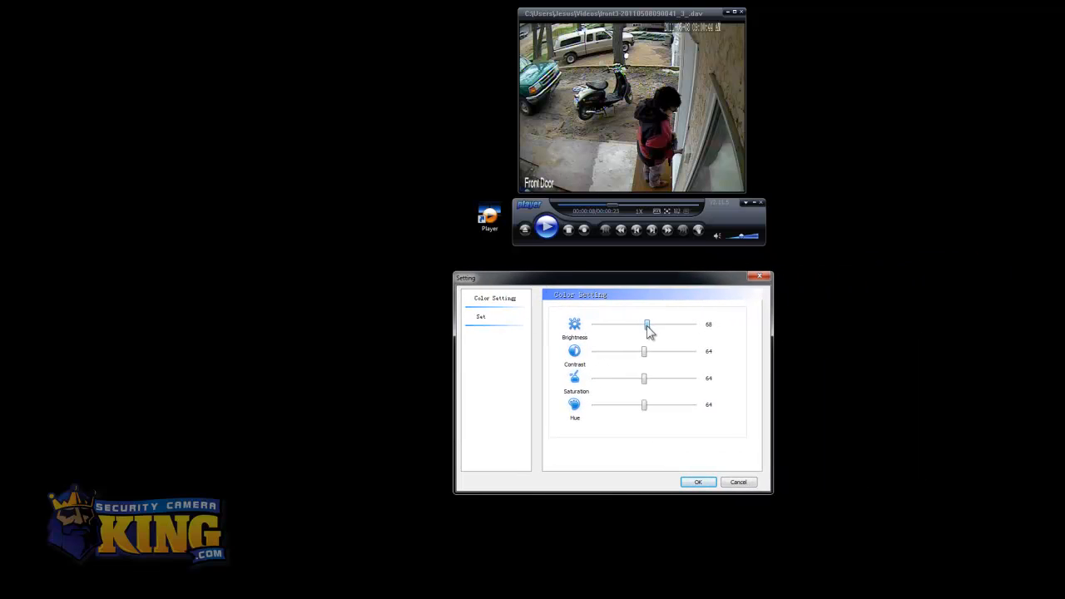
pyautogui.moveTo(648, 325); pyautogui.dragTo(639, 325)
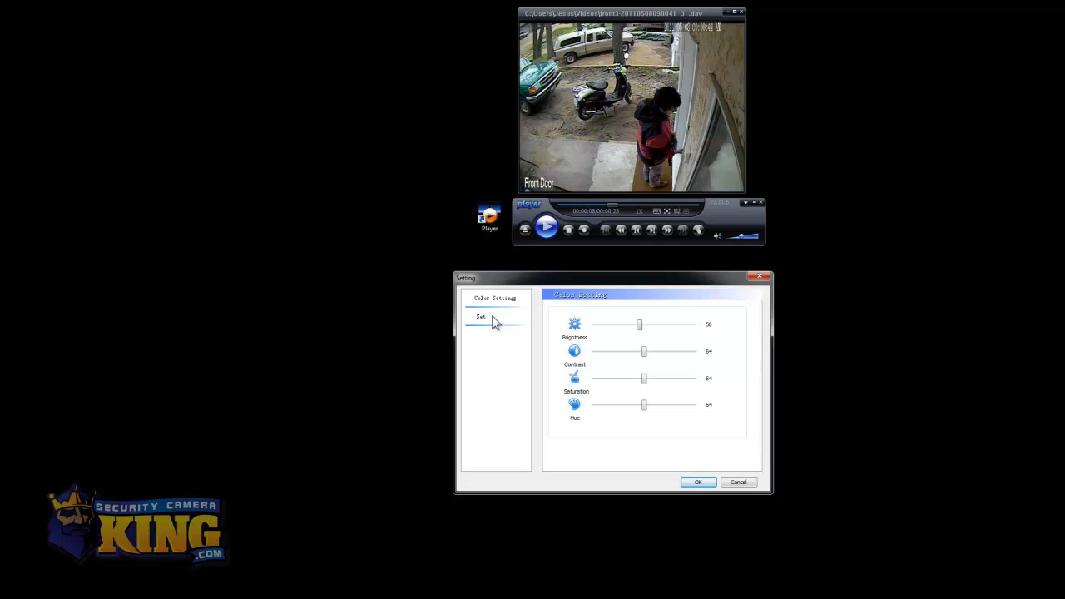
pyautogui.click(481, 317)
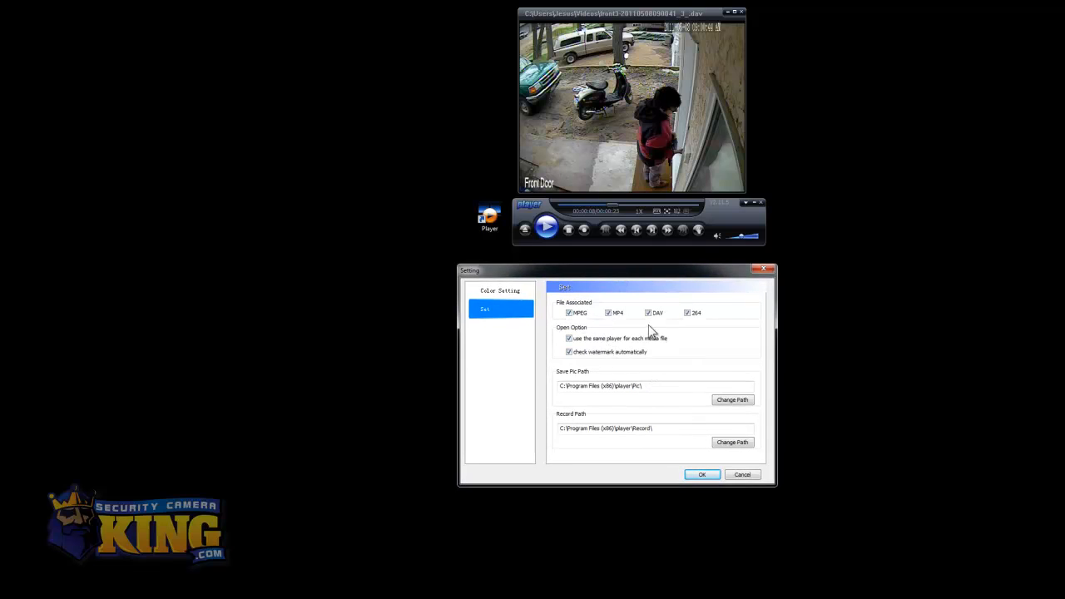
pyautogui.moveTo(717, 368)
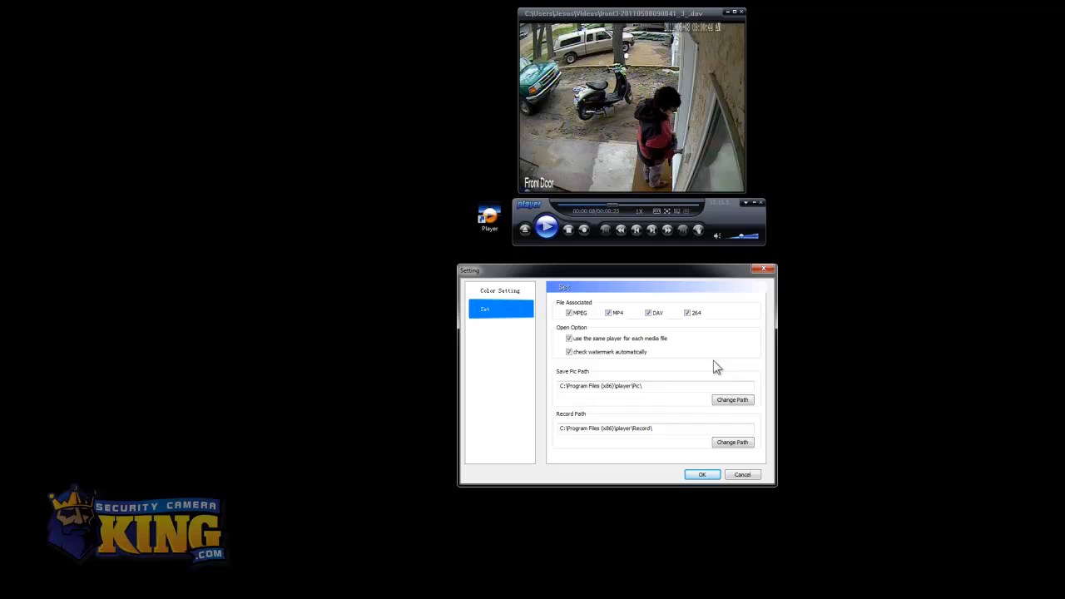
pyautogui.moveTo(579, 377)
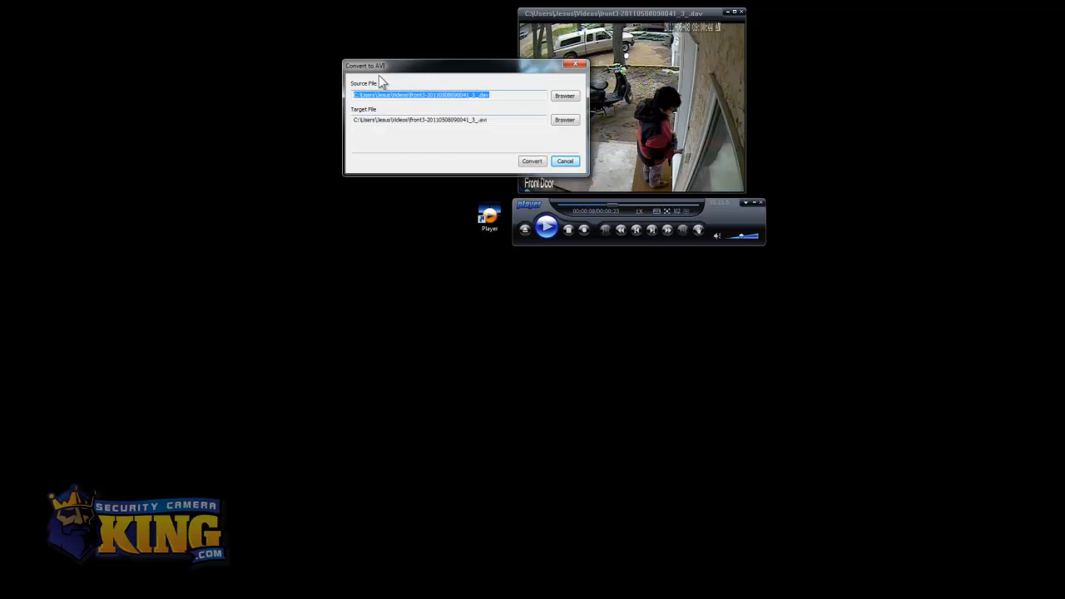
# Convert the Front Door clip to AVI with the Desktop as the target folder
pyautogui.moveTo(383, 66); pyautogui.dragTo(210, 117)
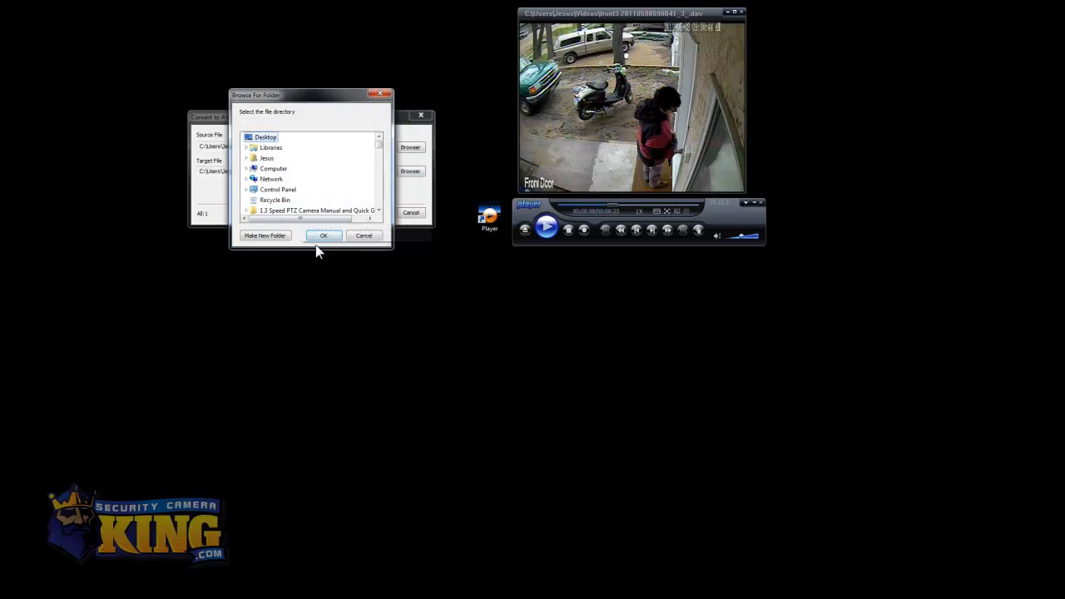
pyautogui.click(323, 236)
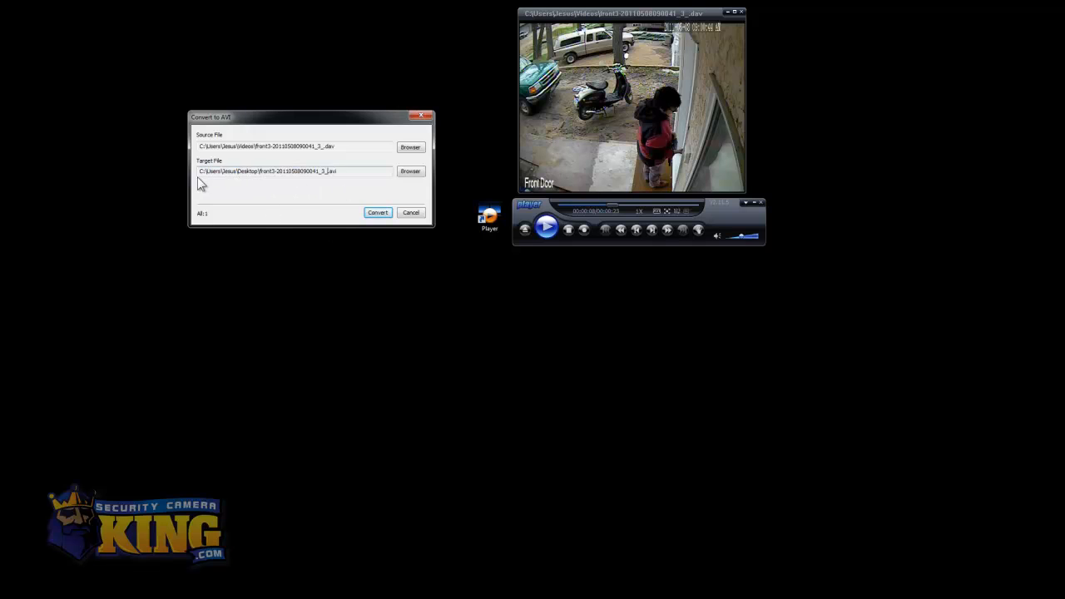
pyautogui.moveTo(374, 242)
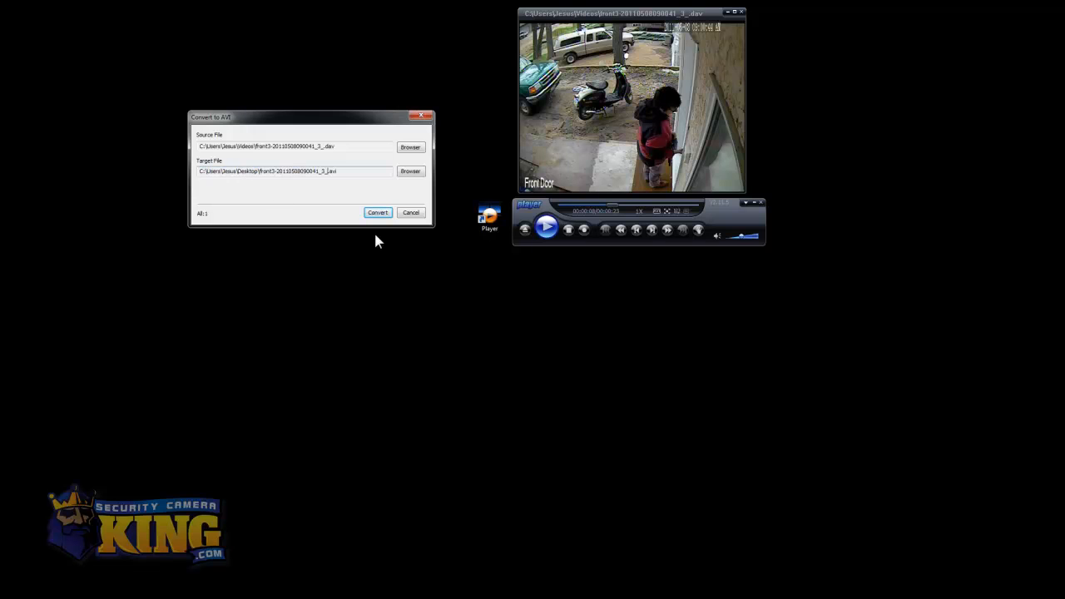
pyautogui.click(376, 213)
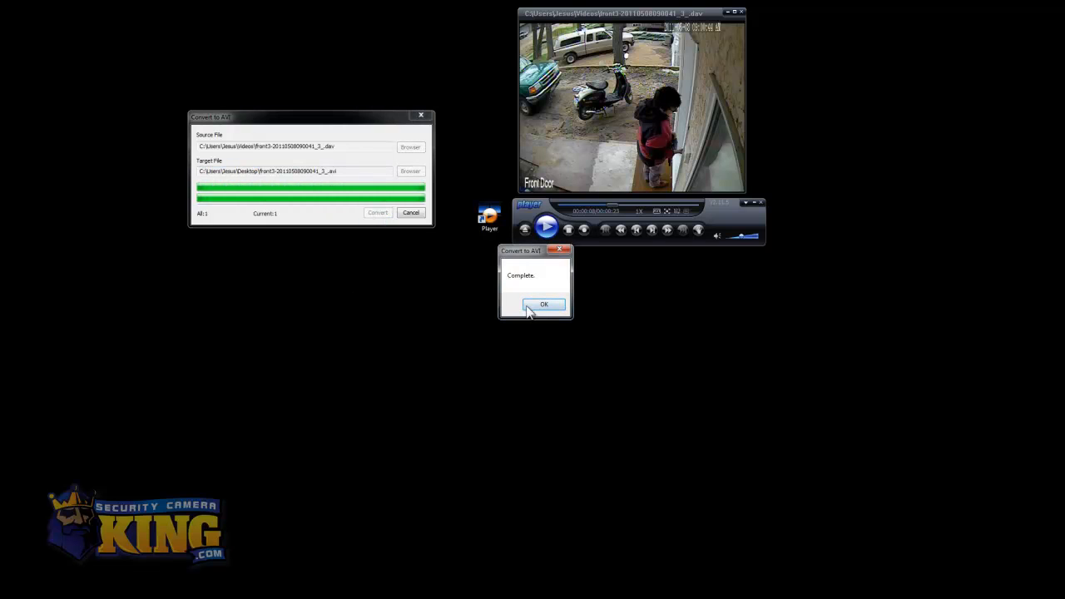
pyautogui.click(544, 303)
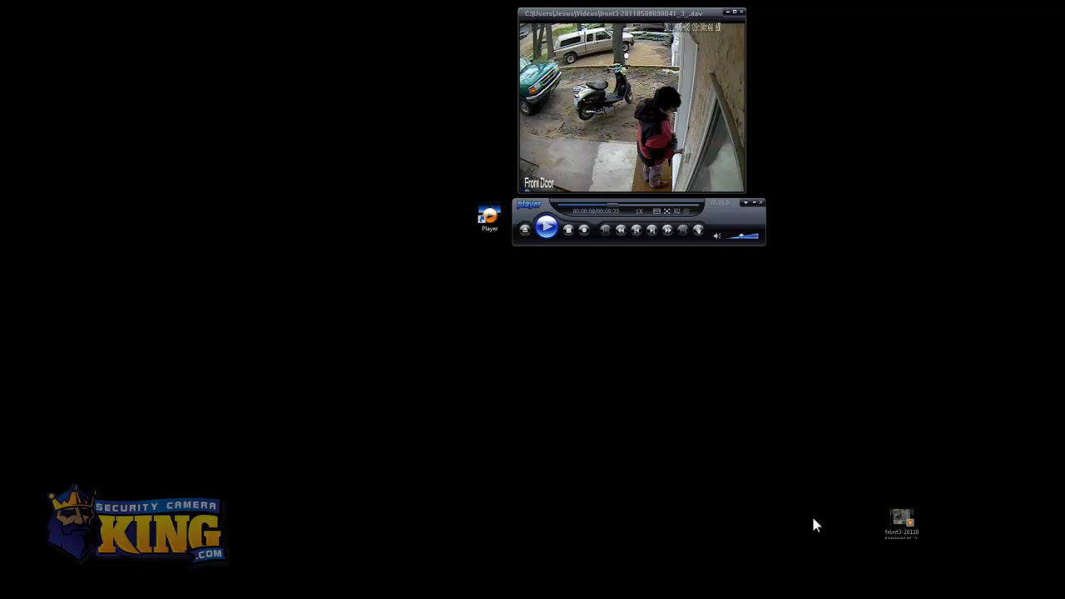
# Play the converted Front Door AVI from the desktop in Windows Media Player
pyautogui.doubleClick(902, 519)
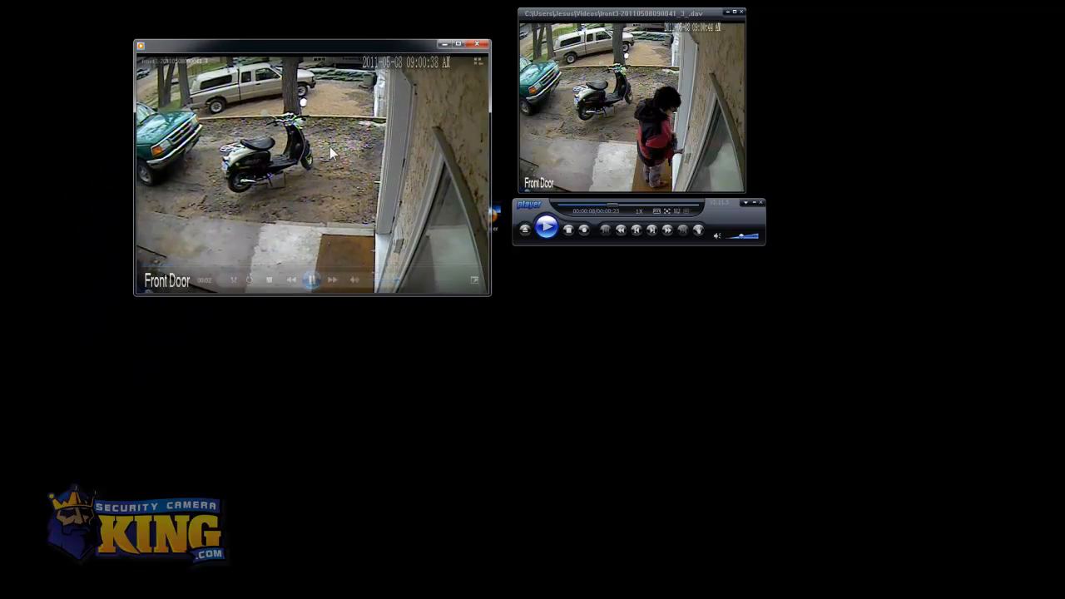